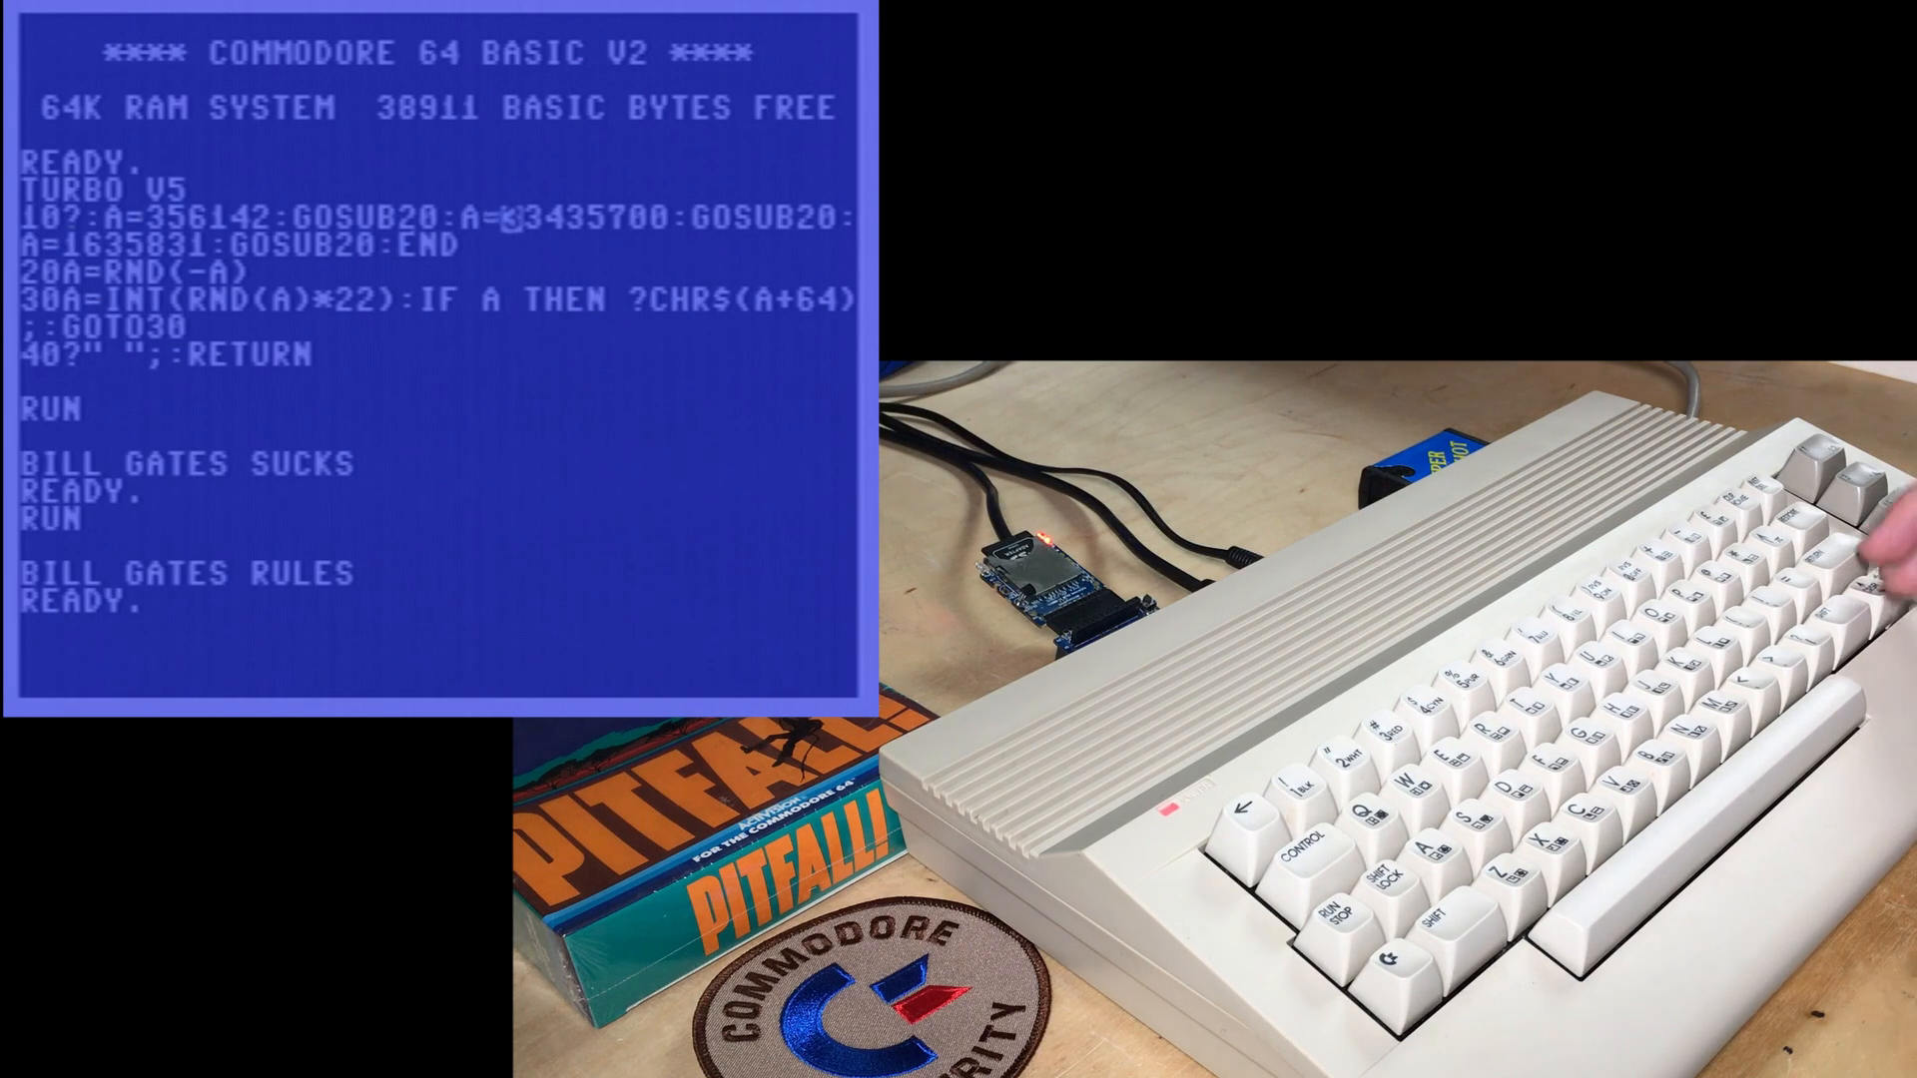
mouse_move(1809, 551)
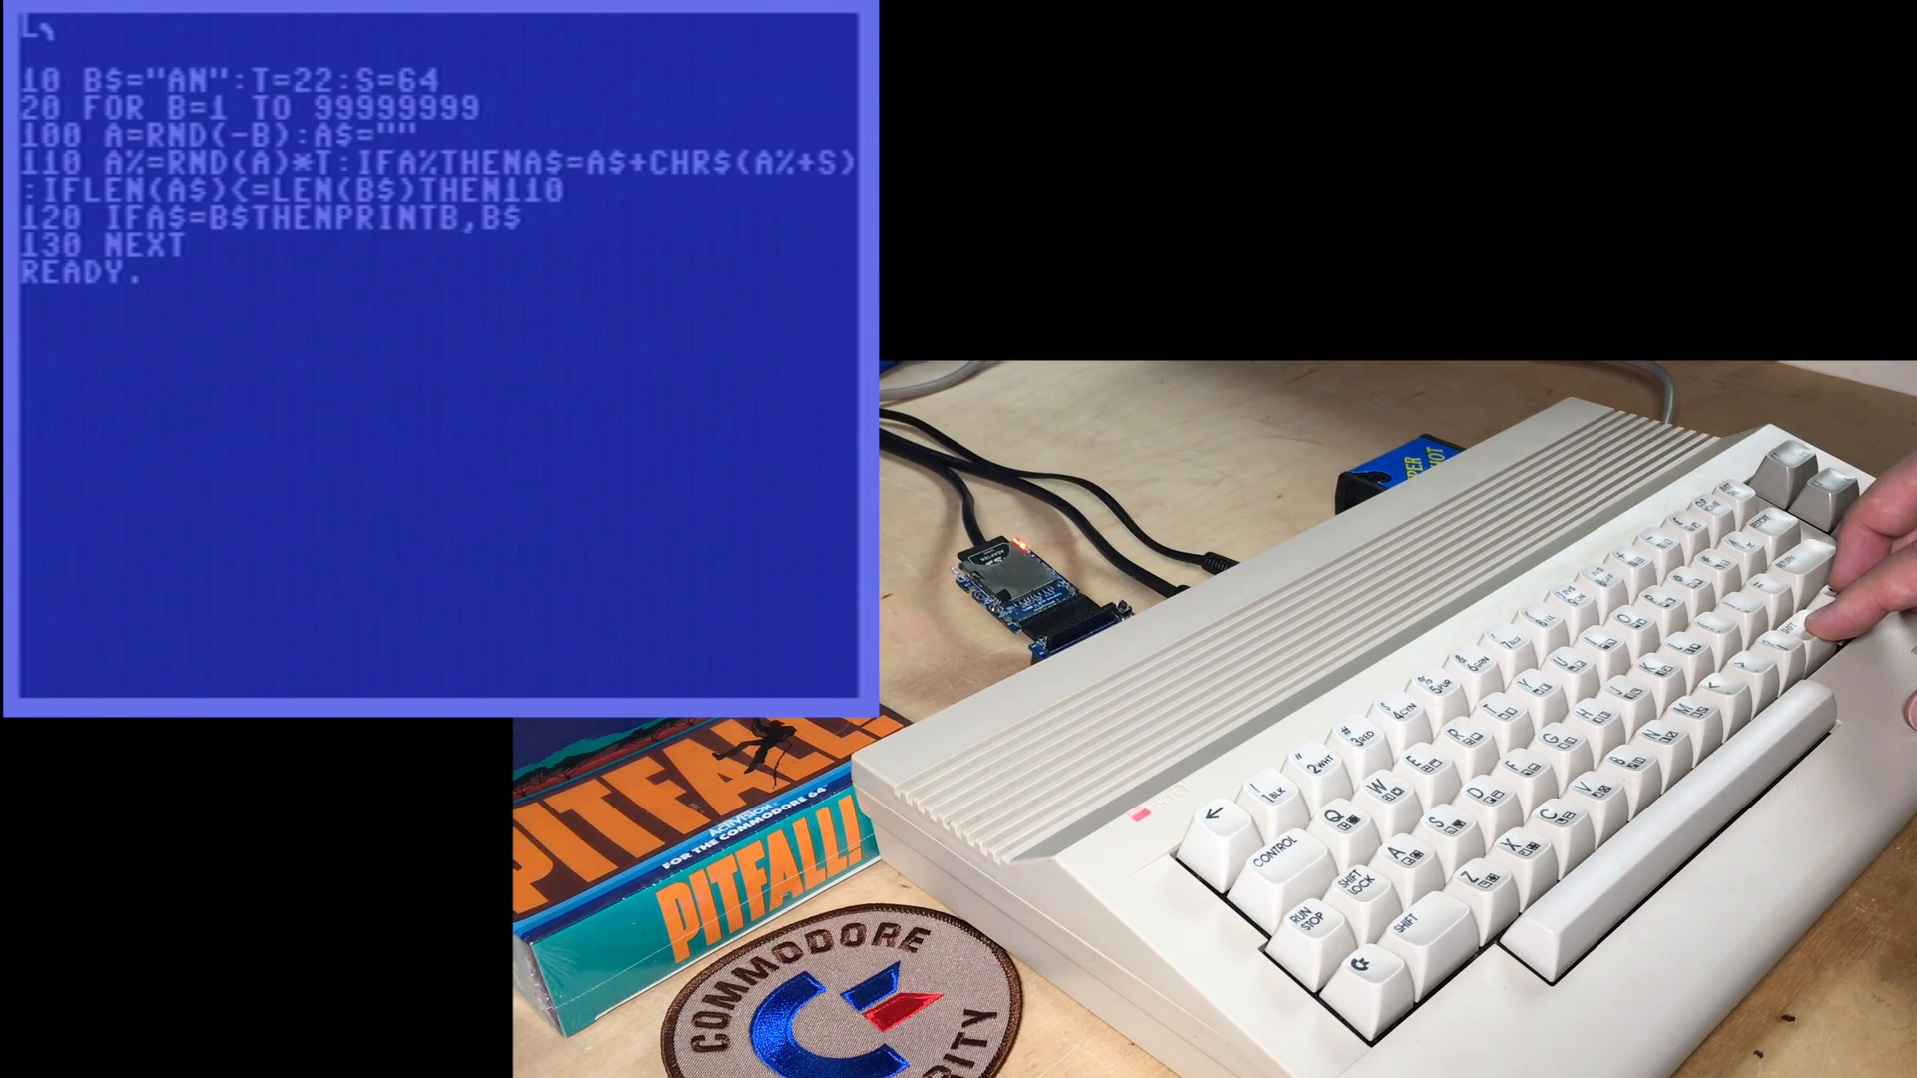
text(R)
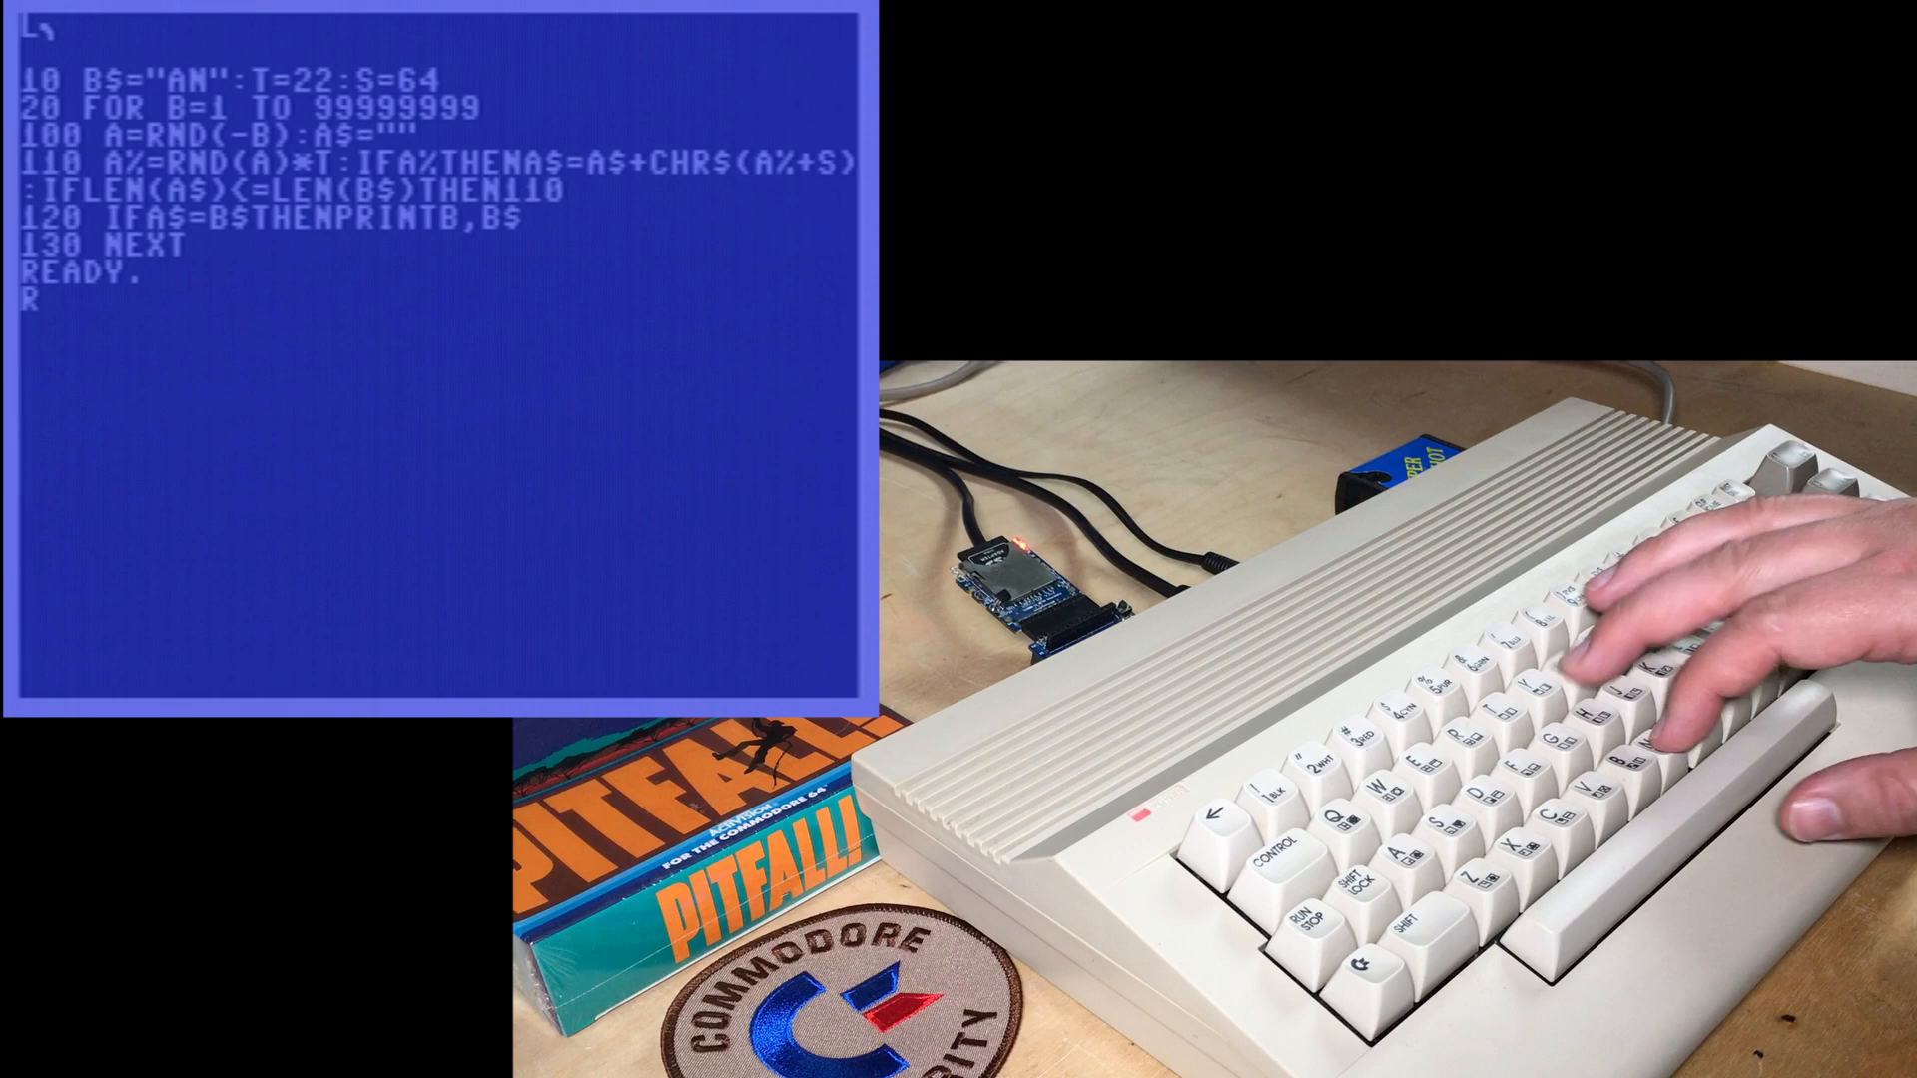
text(UN)
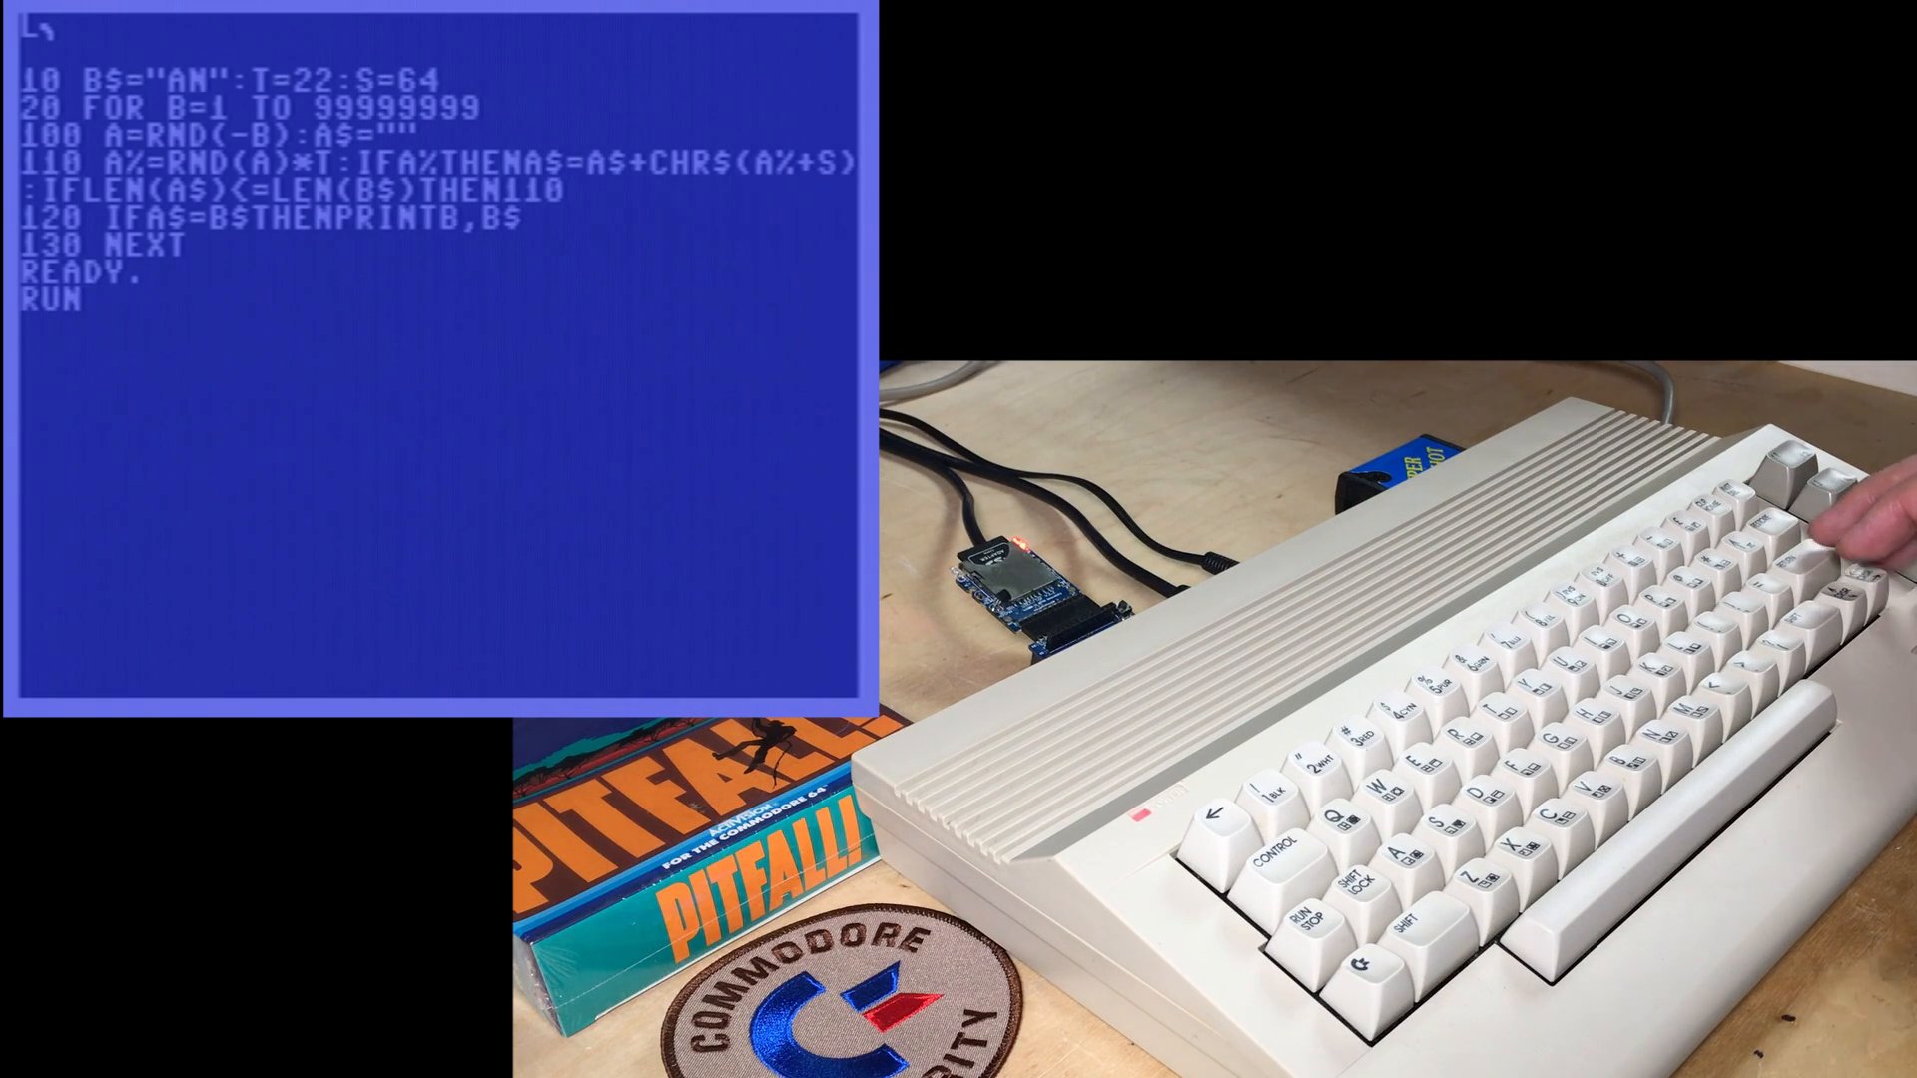